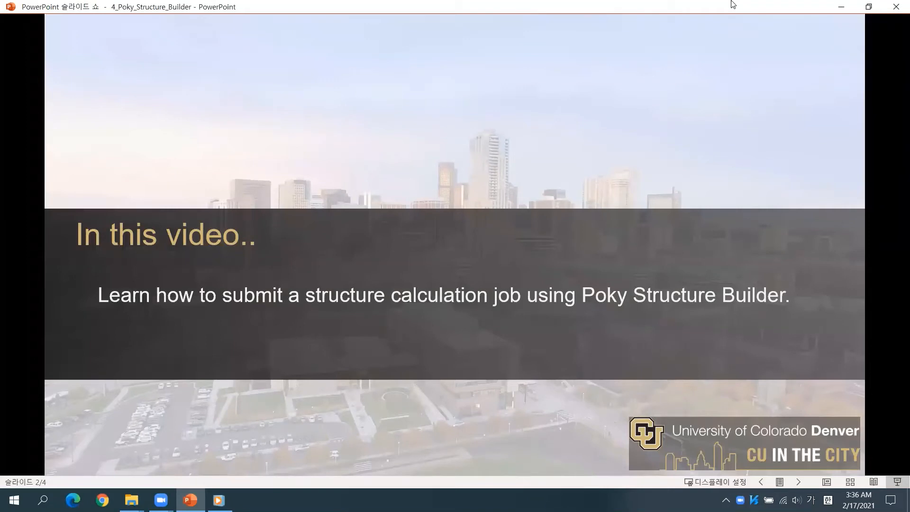
# Advance the slide show through the background slide to the Calculation Options slide
pyautogui.press('Right')
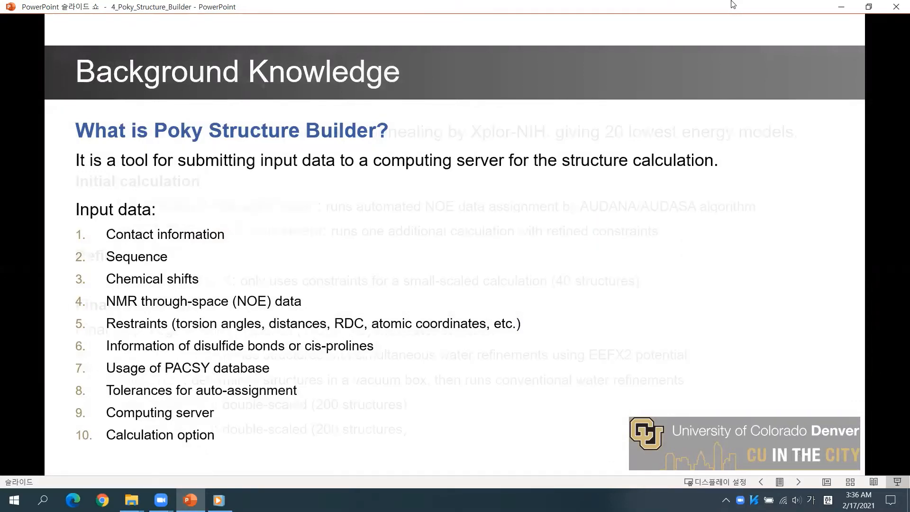
pyautogui.press('right')
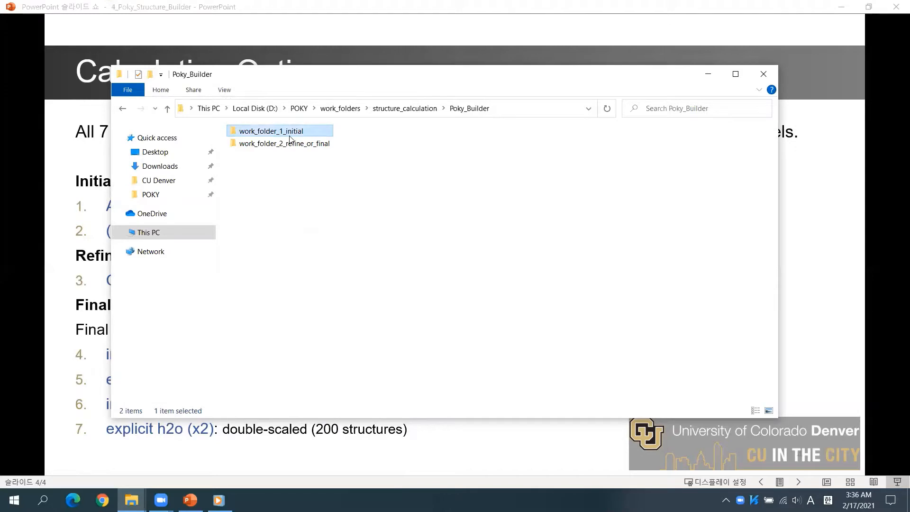
pyautogui.moveTo(300, 140)
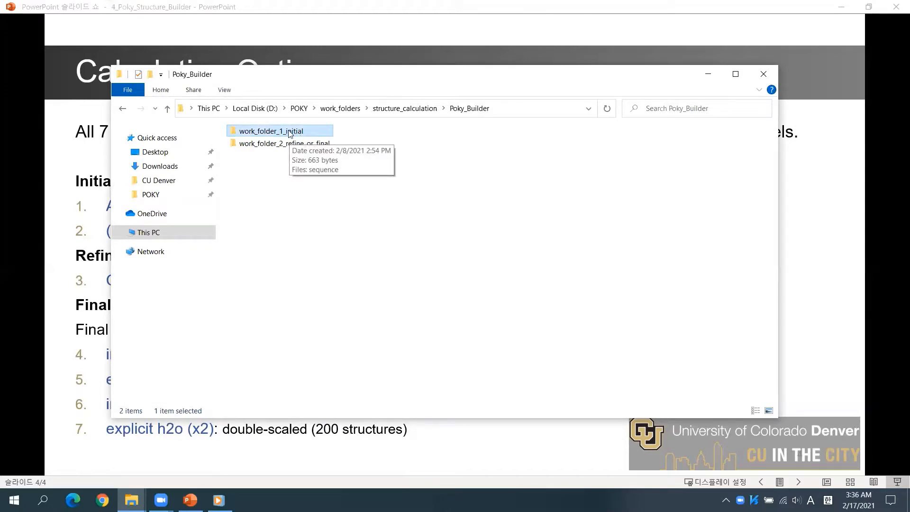
# Open work_folder_1_initial inside Poky_Builder to reveal its sequence file
pyautogui.doubleClick(271, 131)
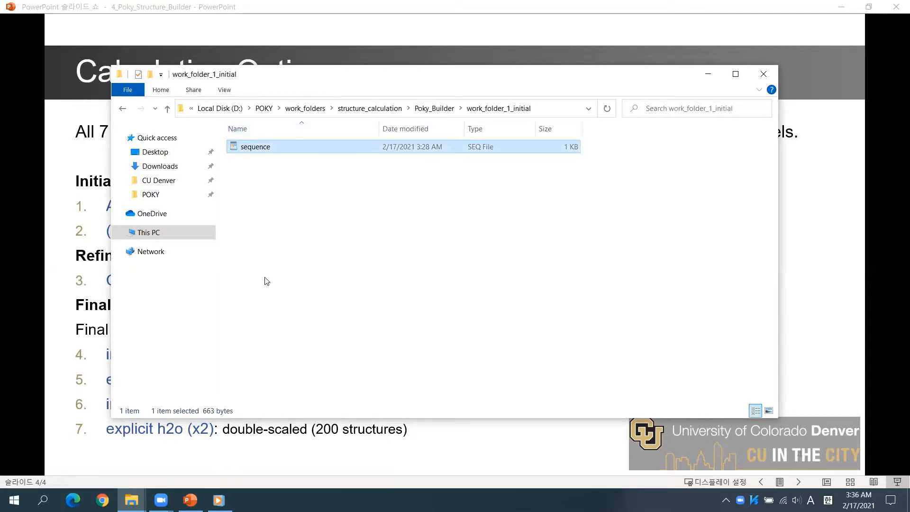
pyautogui.moveTo(306, 303)
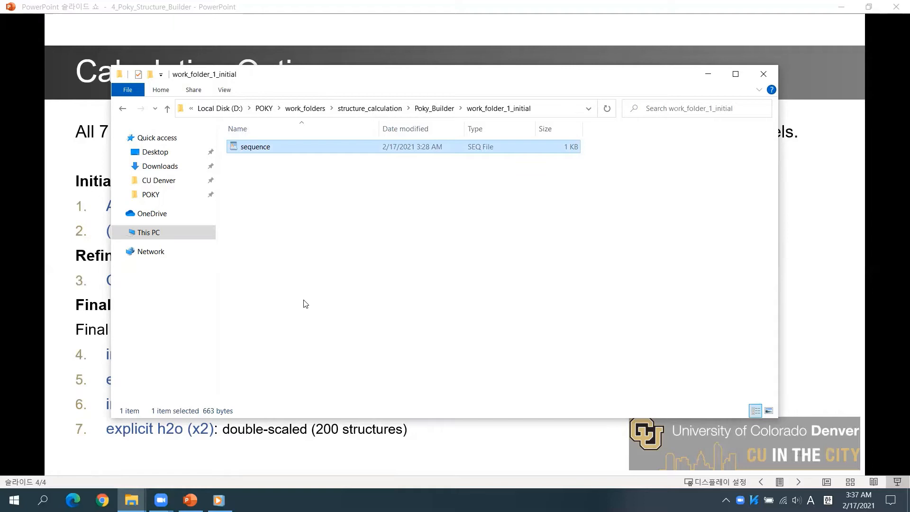
pyautogui.moveTo(333, 290)
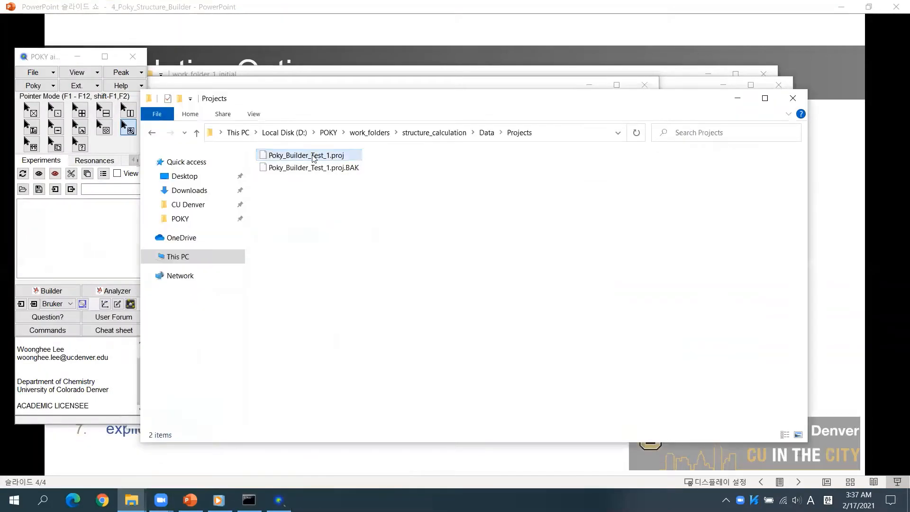
# Select and open Poky_Builder_Test_1.proj in POKY
pyautogui.click(310, 155)
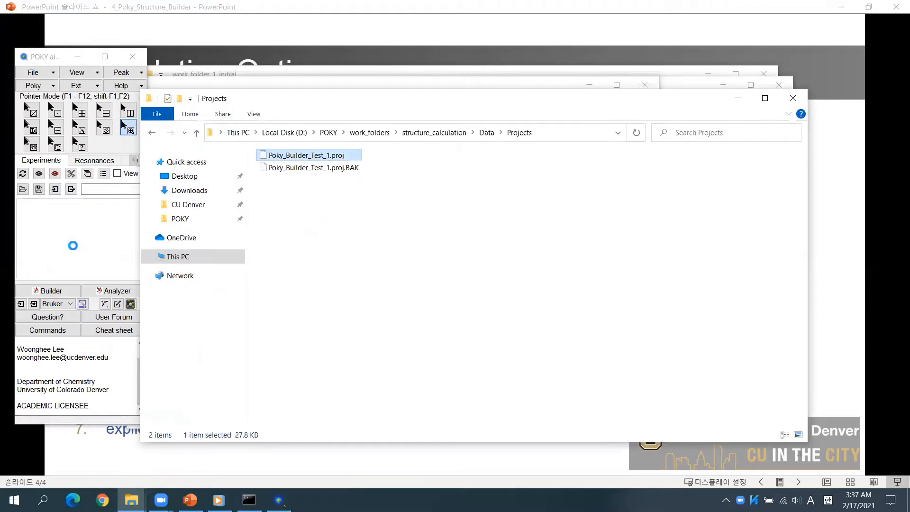
pyautogui.doubleClick(305, 155)
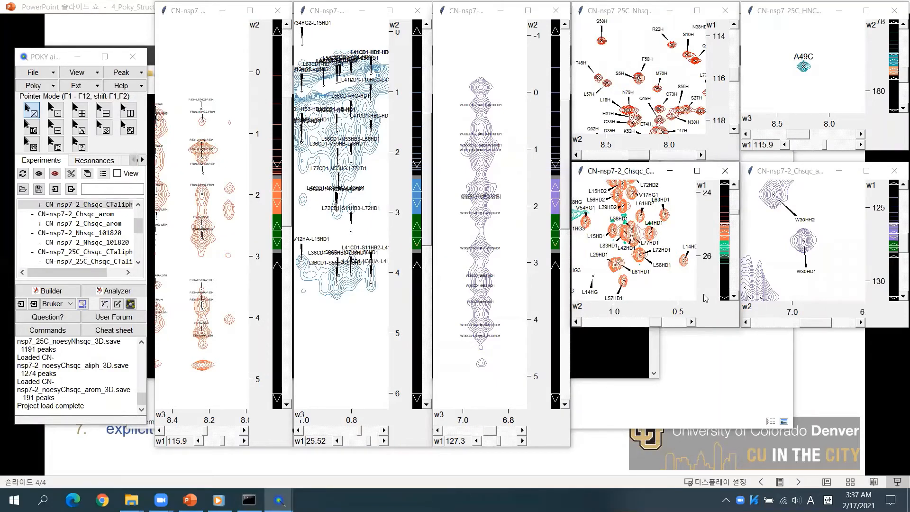
pyautogui.moveTo(784, 231)
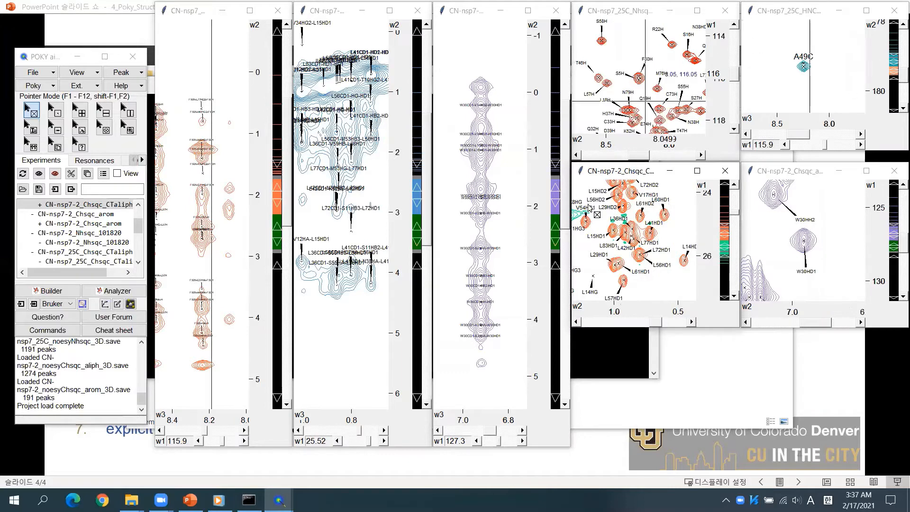
pyautogui.moveTo(502, 305)
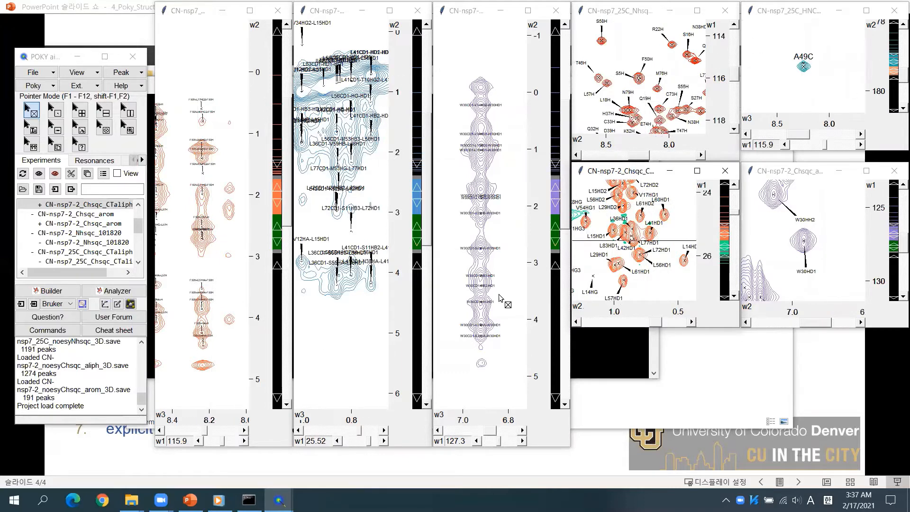
pyautogui.click(336, 375)
pyautogui.write('ck')
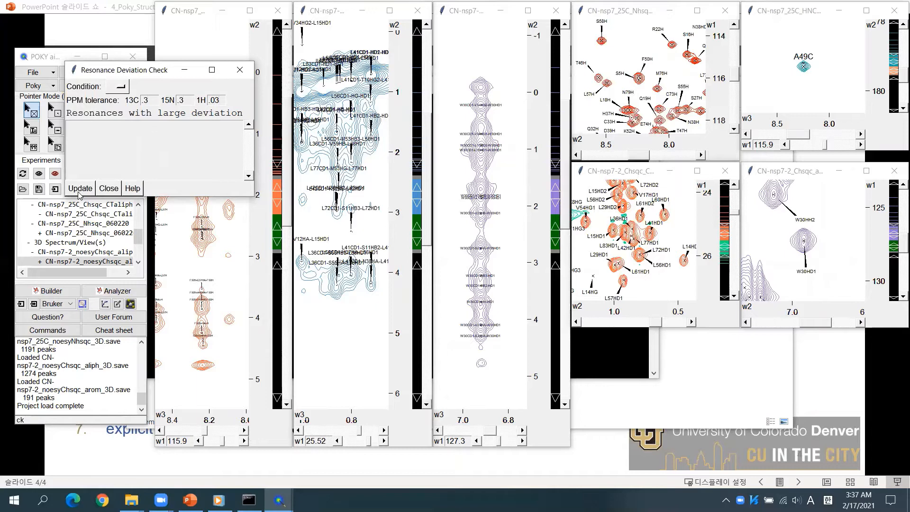
pyautogui.moveTo(95, 137)
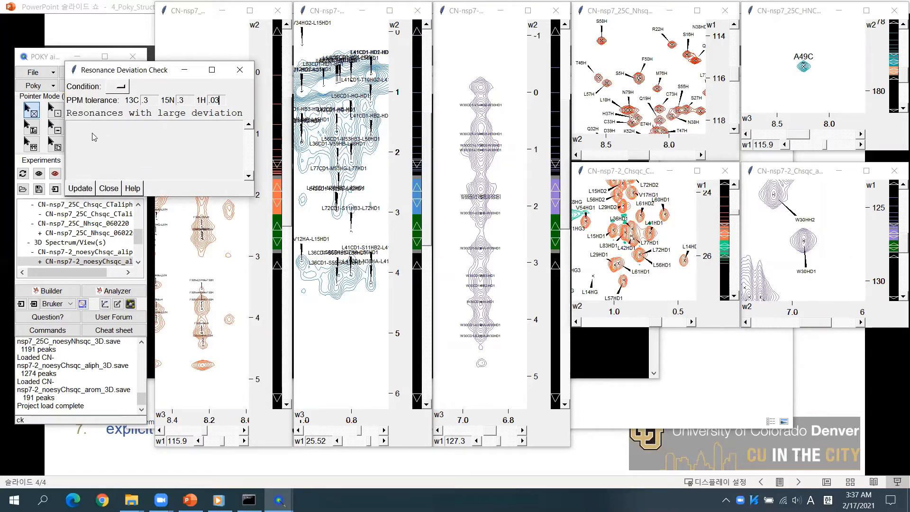
pyautogui.moveTo(100, 159)
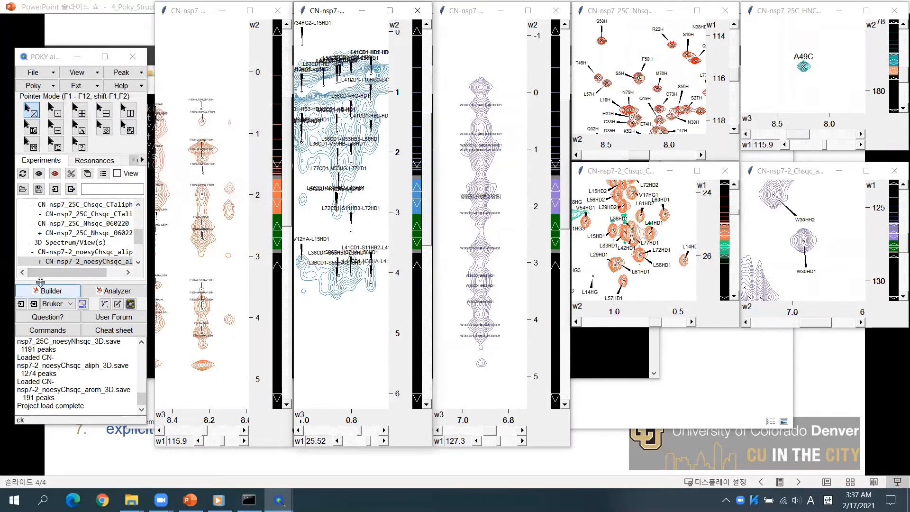
# Open Structure Builder and set its Work Folder to Poky_Builder/work_folder_1_initial
pyautogui.click(47, 290)
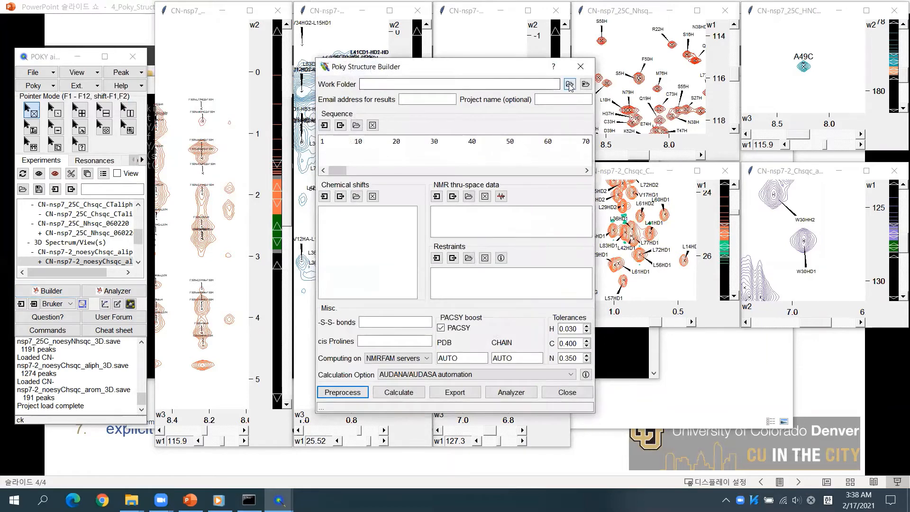
pyautogui.click(570, 84)
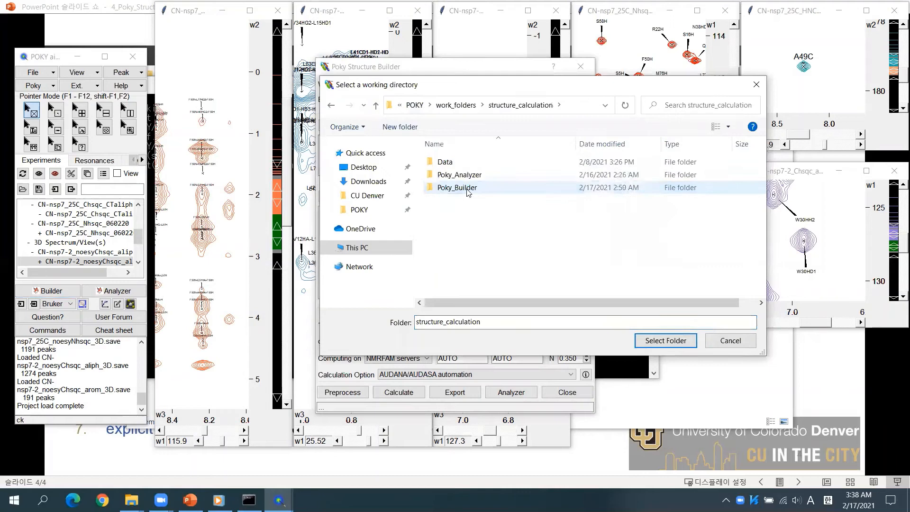
pyautogui.doubleClick(458, 187)
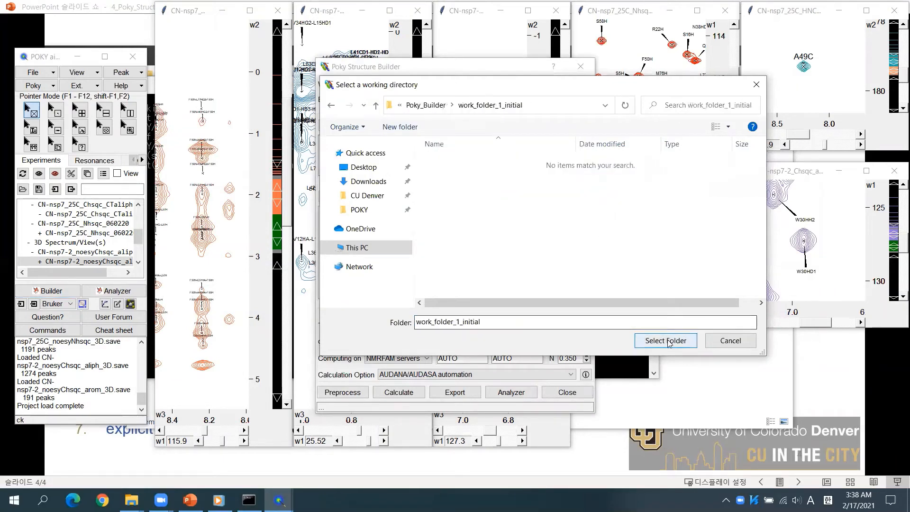
pyautogui.click(665, 340)
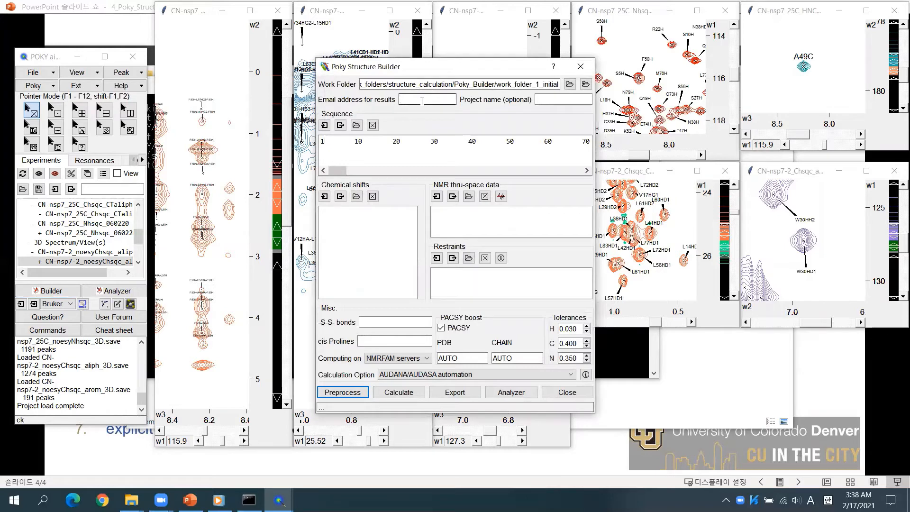
# Enter a placeholder results email and project name test_1 in Structure Builder
pyautogui.write('youremail')
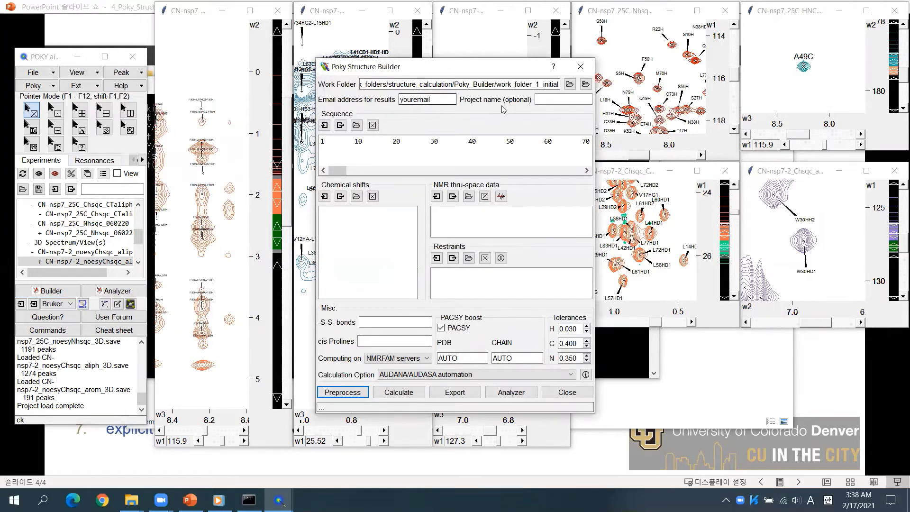
pyautogui.write('test_1')
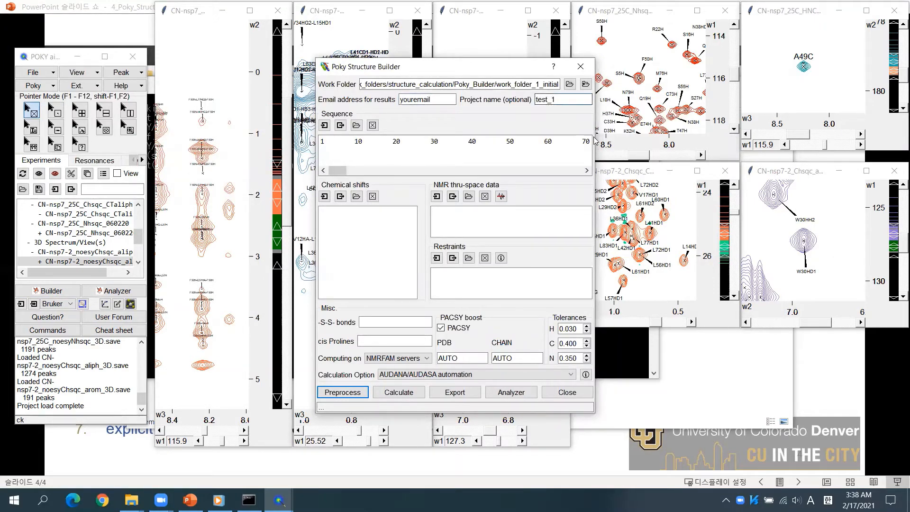
pyautogui.click(324, 124)
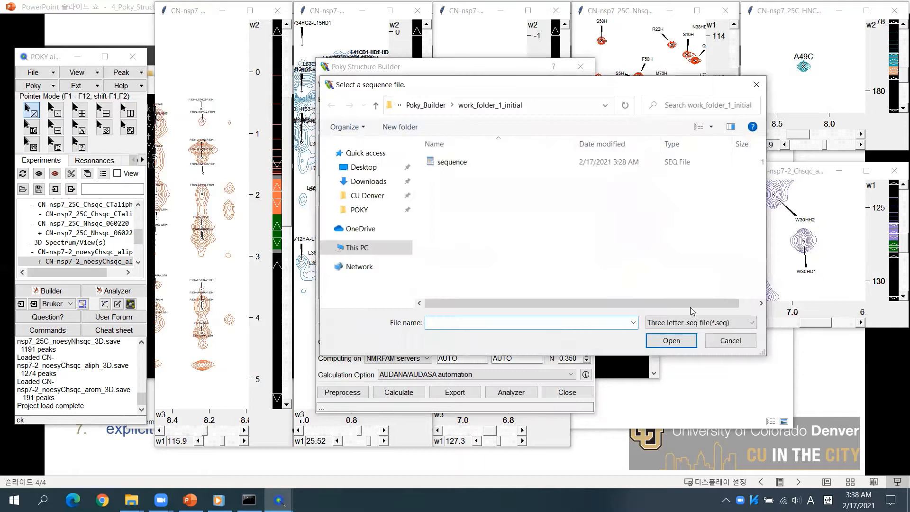
# Load the three-letter-format .seq sequence file from work_folder_1_initial
pyautogui.click(754, 322)
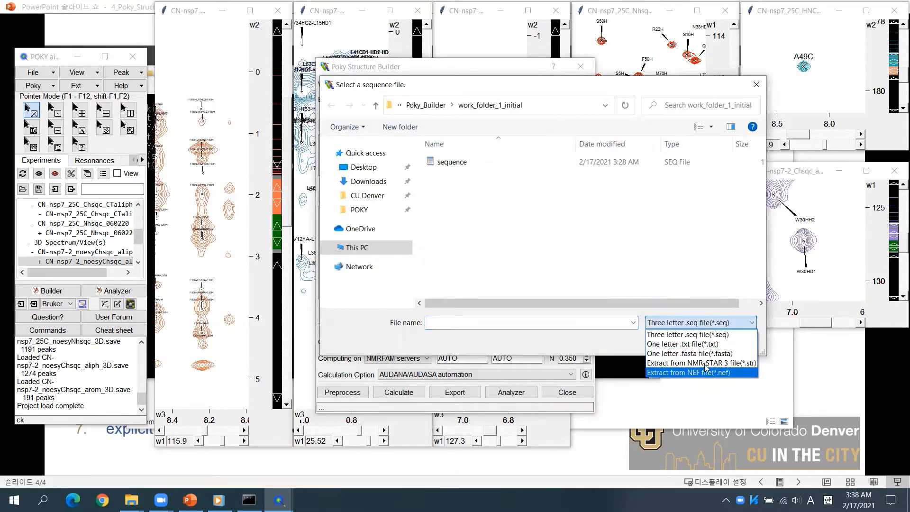
pyautogui.moveTo(701, 362)
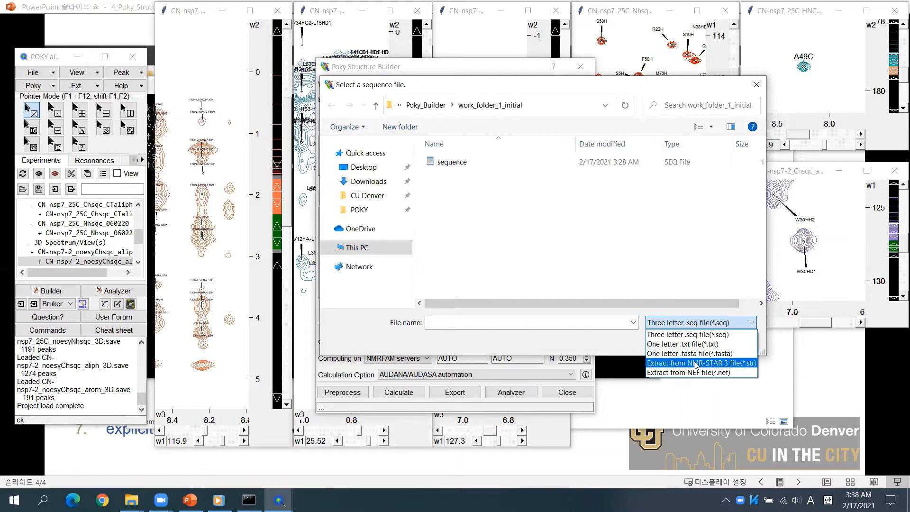
pyautogui.click(451, 162)
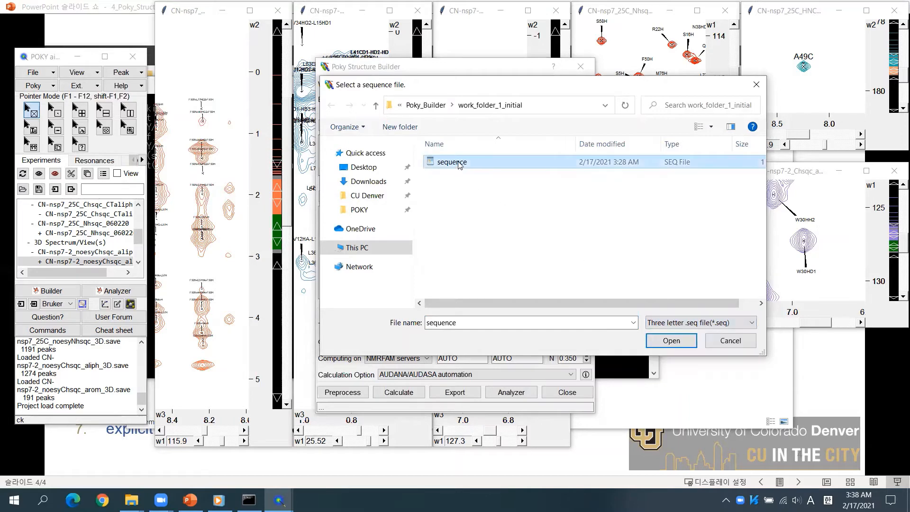
pyautogui.click(671, 341)
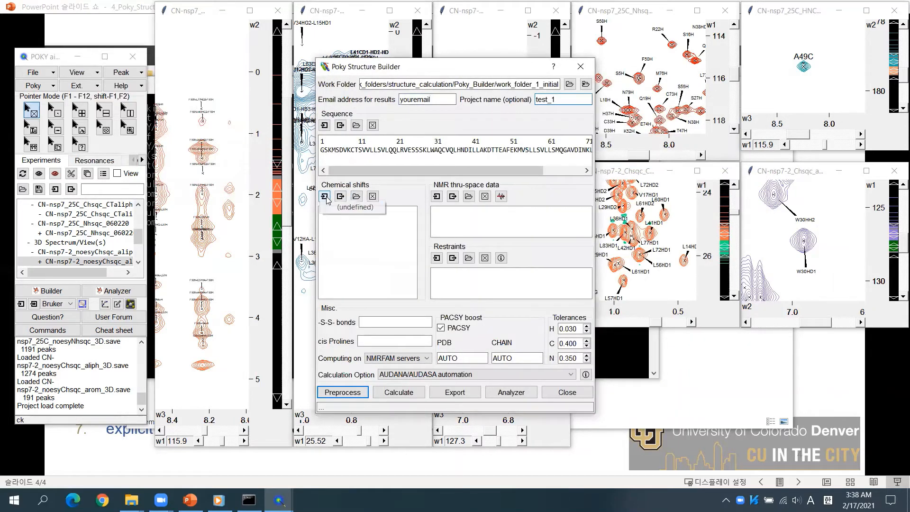
pyautogui.click(323, 196)
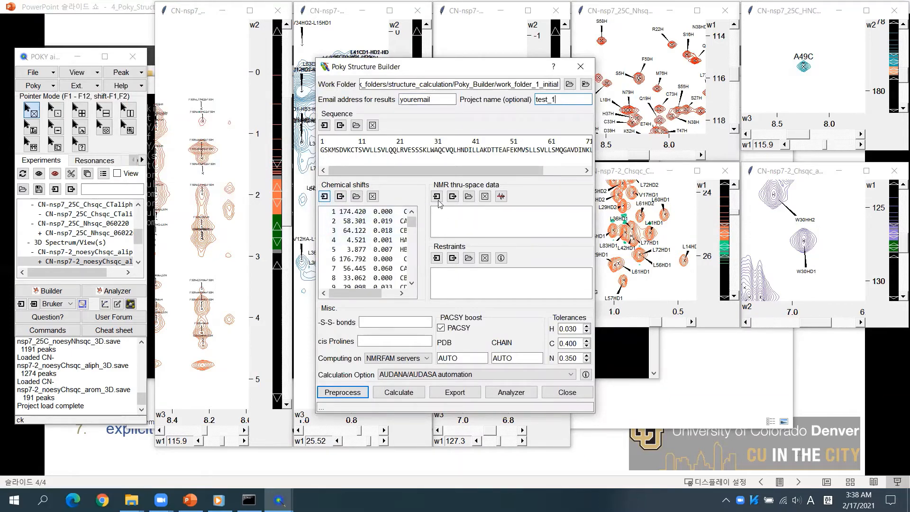
# Add the noesyNhsqc_3D and noesyChsqc_arom_3D peak lists as thru-space data
pyautogui.click(437, 196)
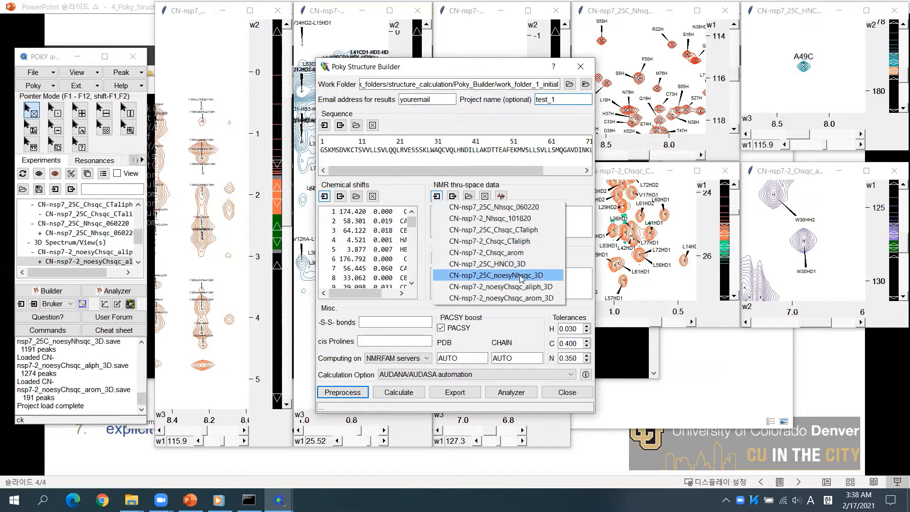
pyautogui.click(497, 275)
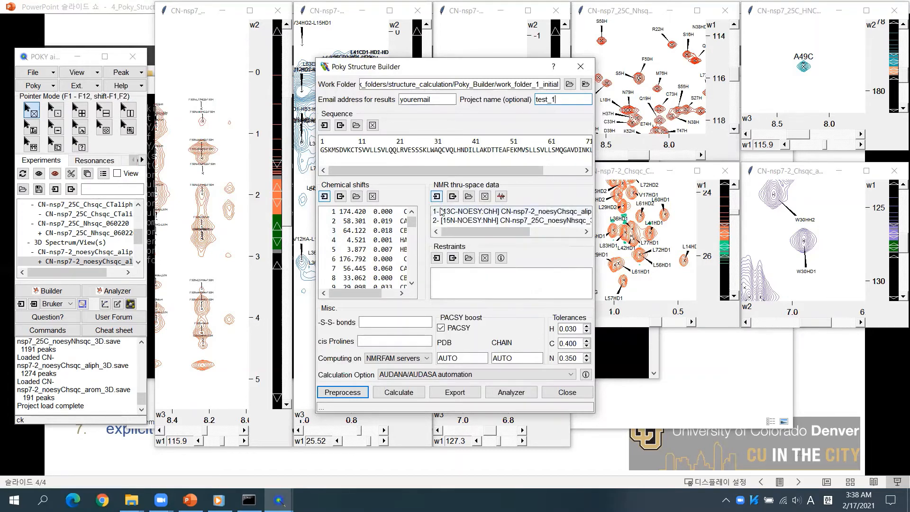
pyautogui.click(437, 195)
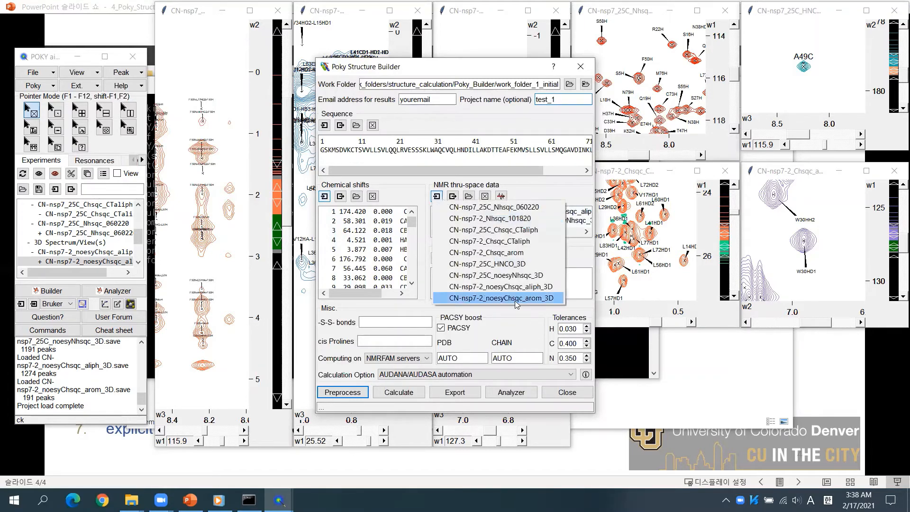
pyautogui.click(502, 298)
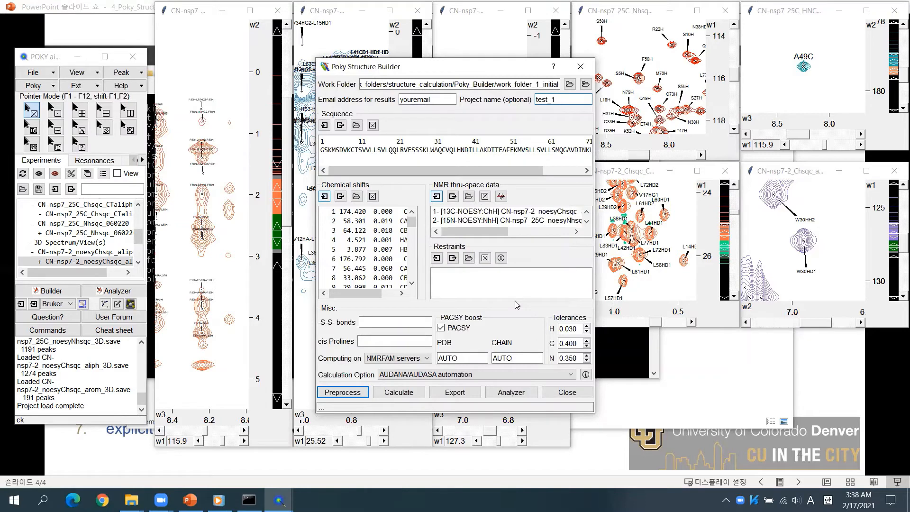
pyautogui.click(436, 258)
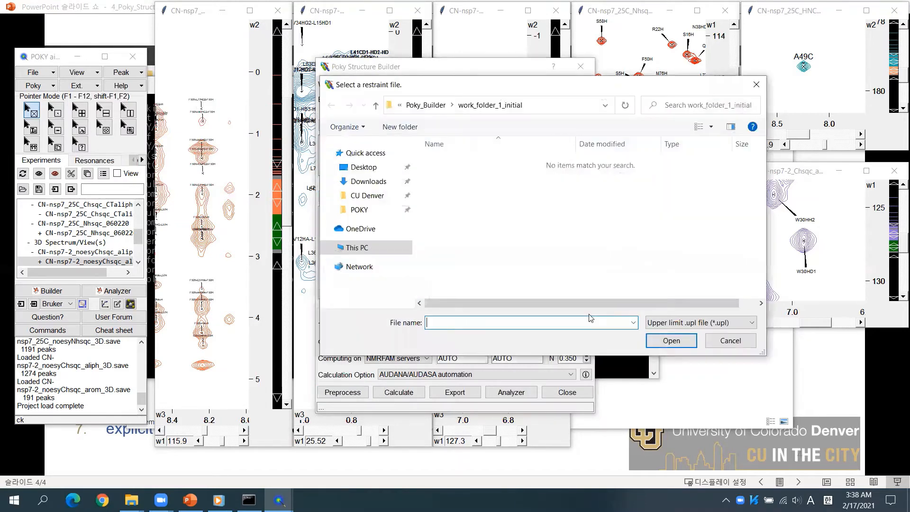
pyautogui.click(755, 323)
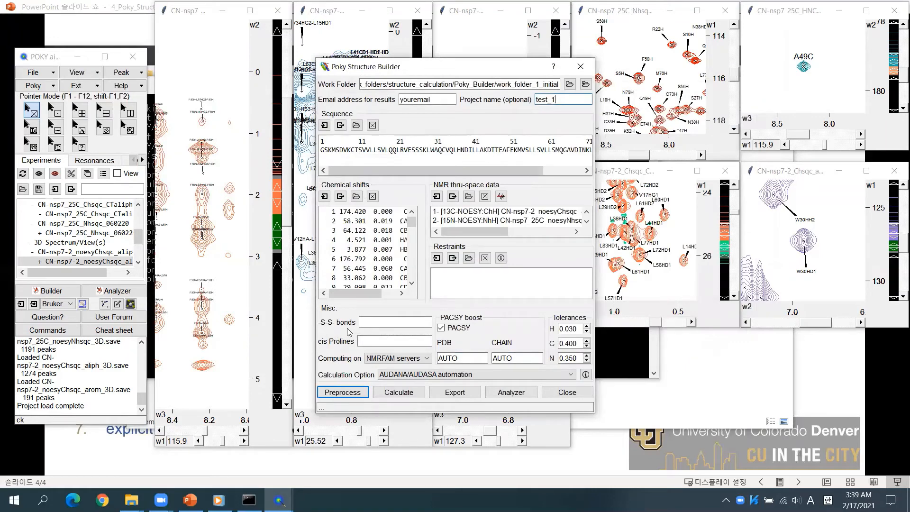
# Review the Misc. fields and PACSY boost, then list the calculation options
pyautogui.click(395, 341)
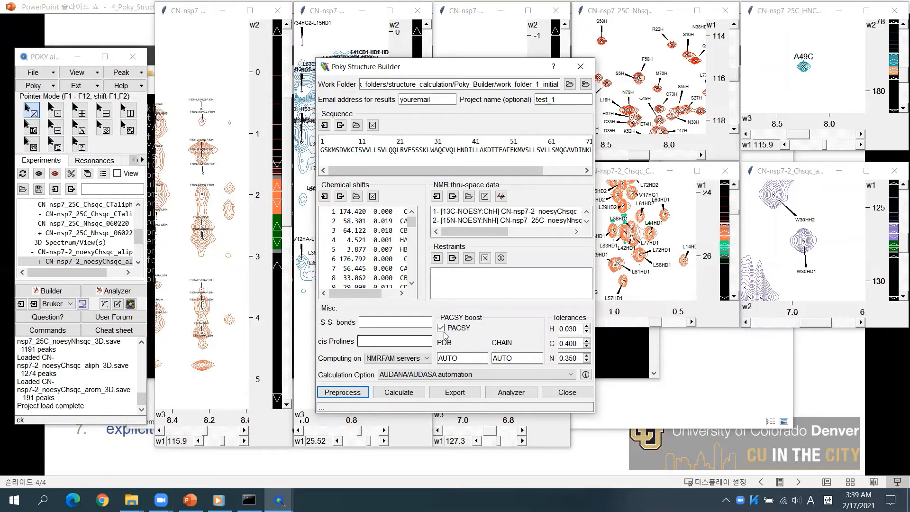
pyautogui.click(441, 328)
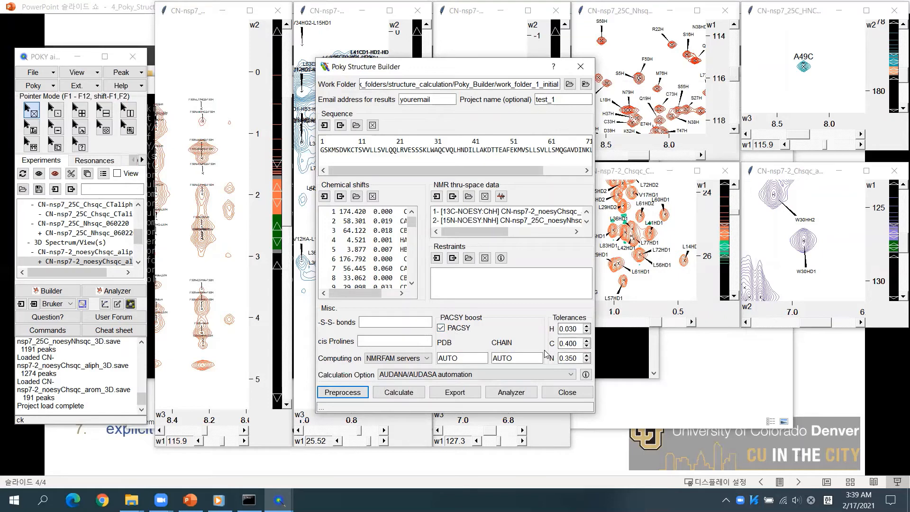
pyautogui.click(398, 357)
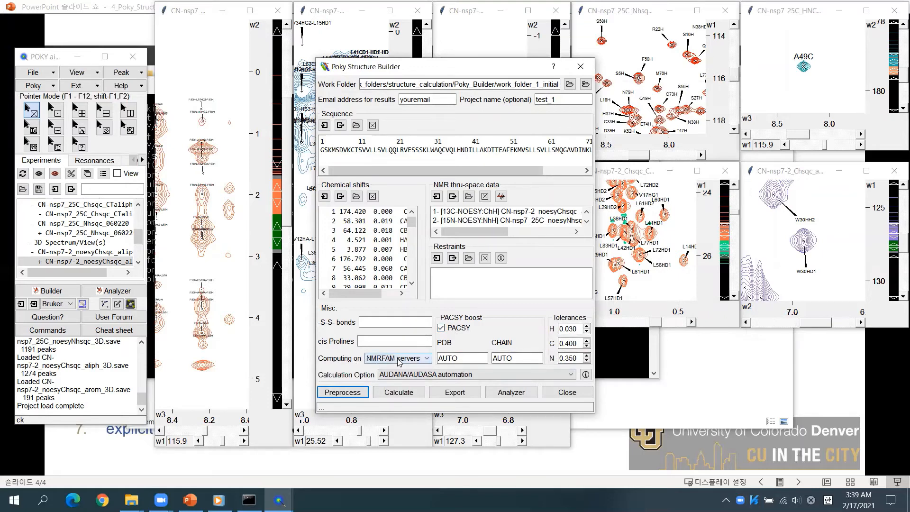
pyautogui.click(424, 358)
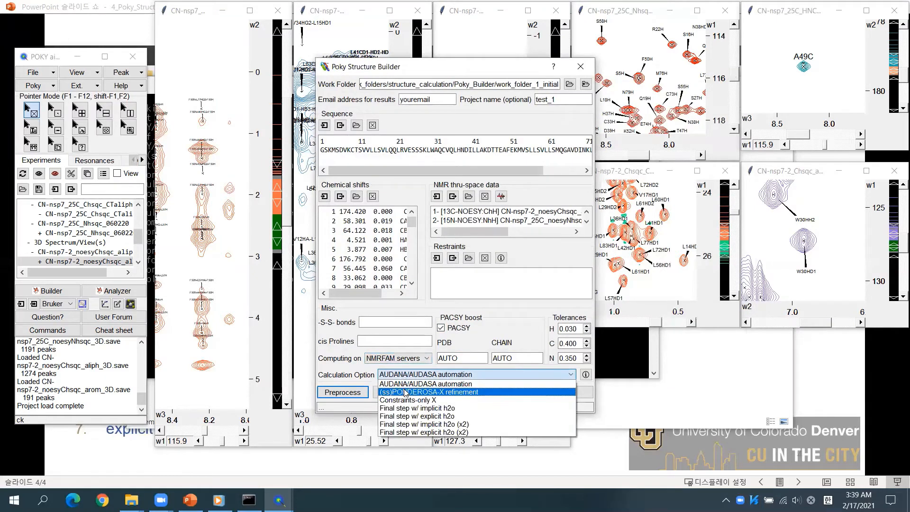
# Keep AUDANA/AUDASA automation, run Preprocess, then submit the calculation
pyautogui.click(342, 392)
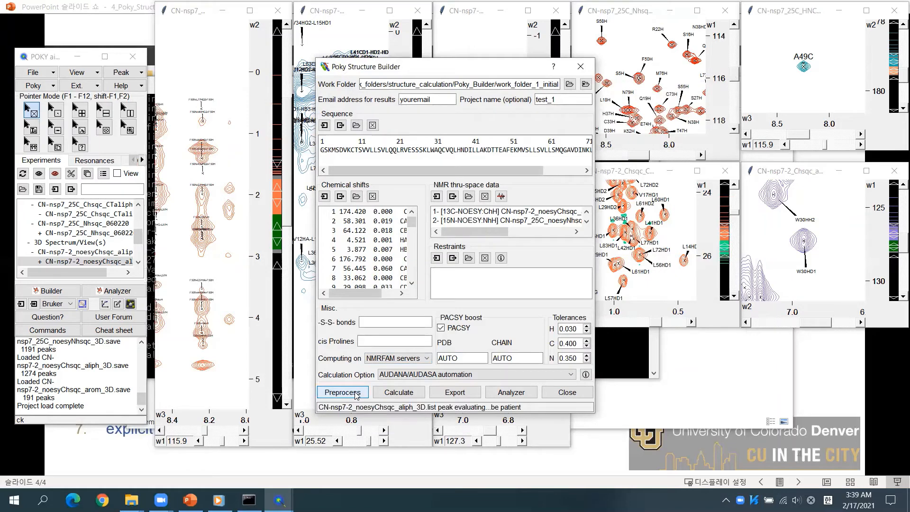
pyautogui.click(342, 392)
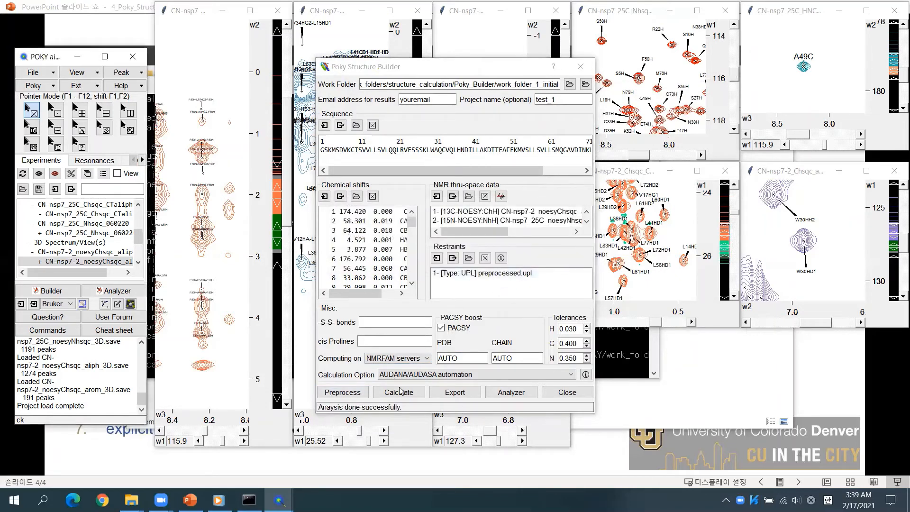
pyautogui.click(398, 392)
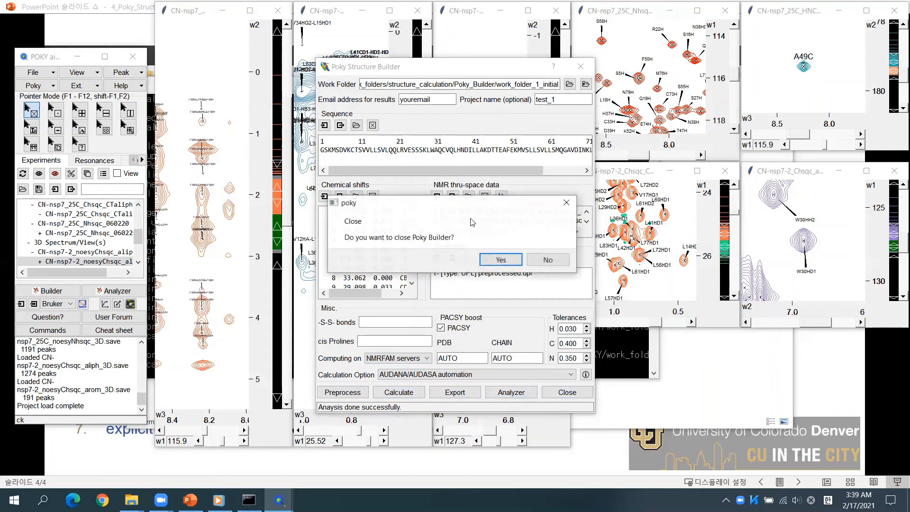
# Confirm Yes to close the Poky Structure Builder
pyautogui.click(499, 260)
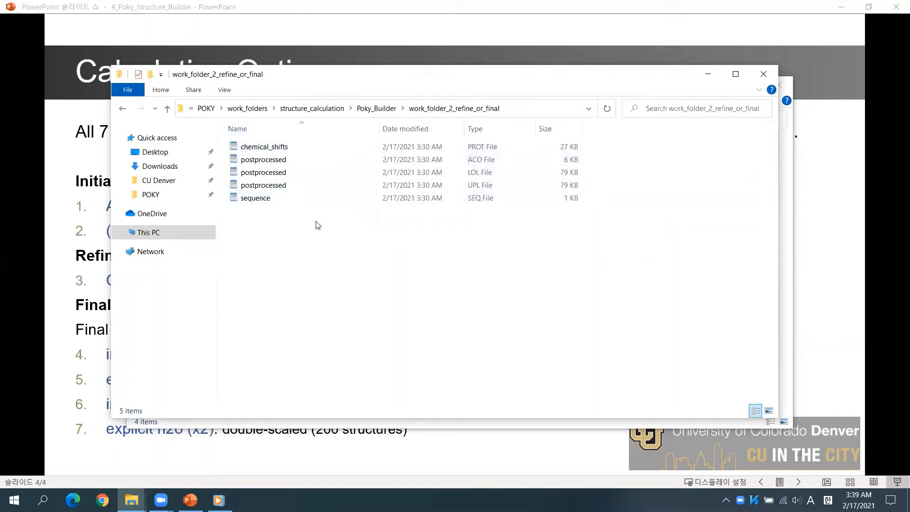
pyautogui.moveTo(321, 259)
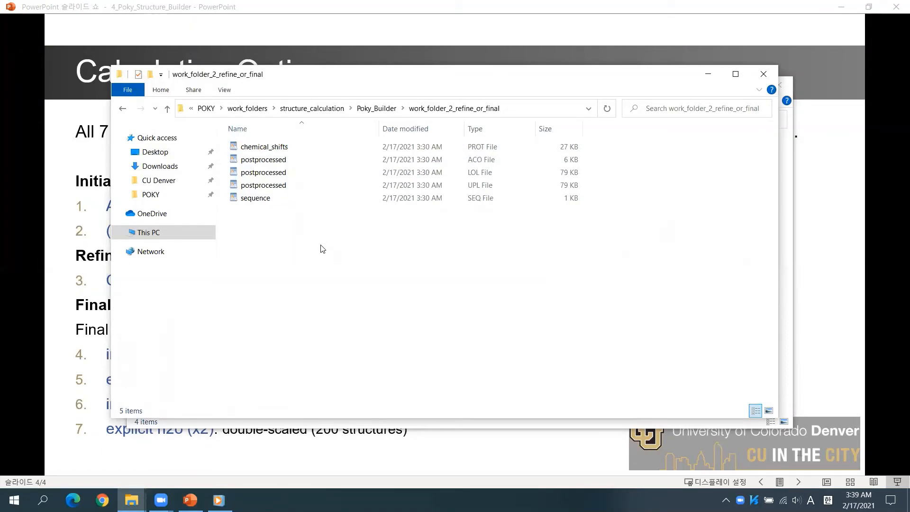
pyautogui.moveTo(293, 232)
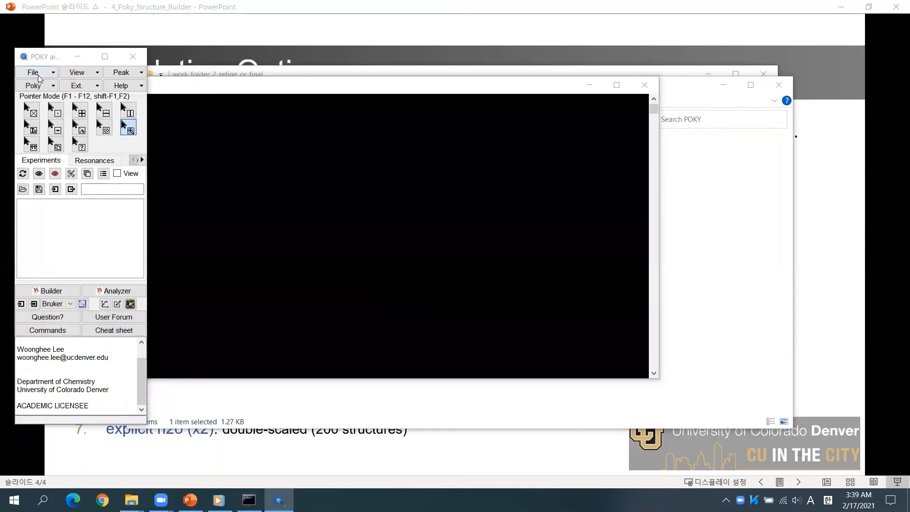
# Start a new Structure Builder session, browsing into work_folders to select work_folder_2_refine_or_final
pyautogui.click(48, 291)
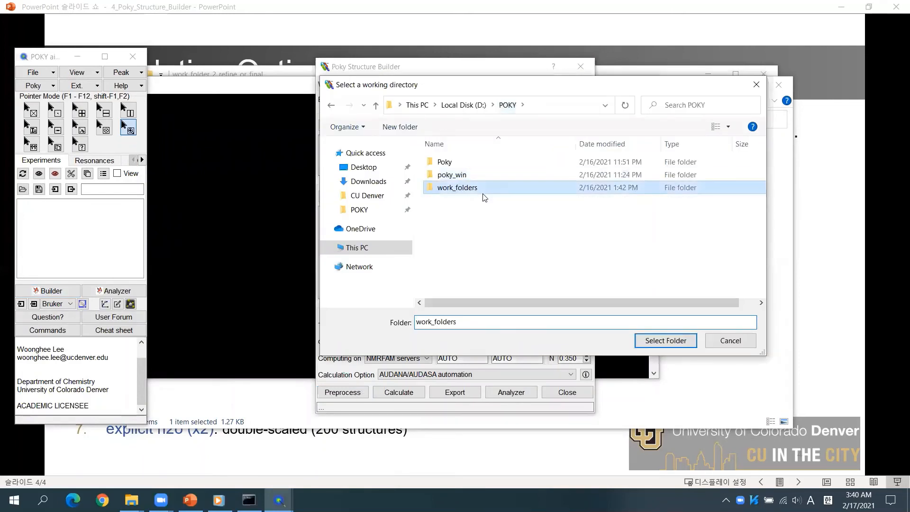
pyautogui.doubleClick(458, 187)
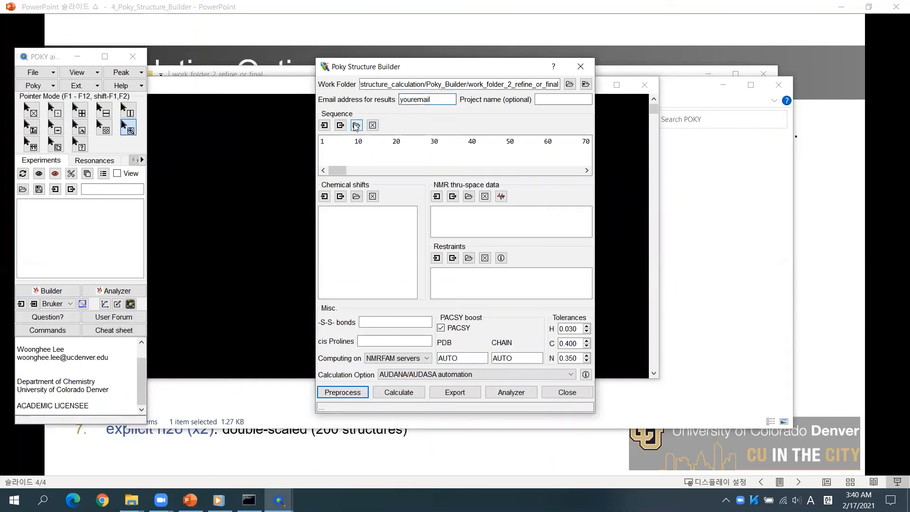
# Load the protein sequence and the chemical shift list from work_folder_2_refine_or_final
pyautogui.click(356, 125)
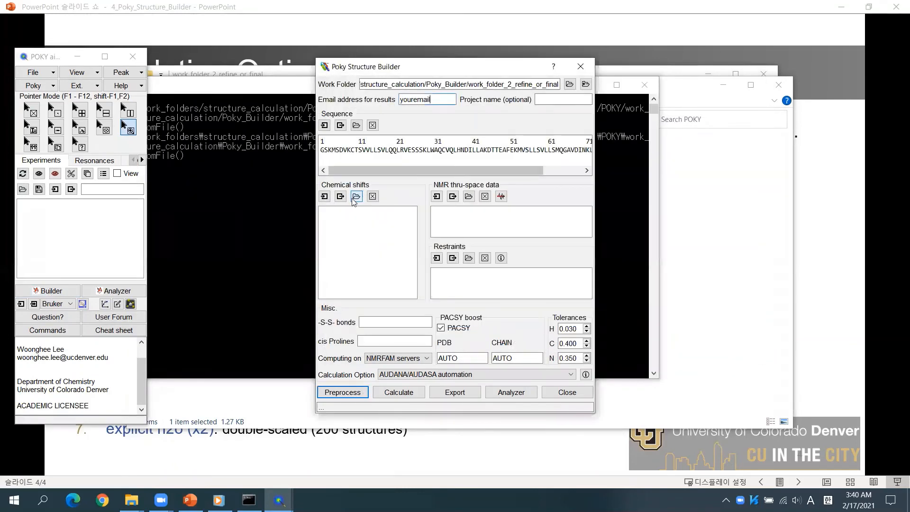
pyautogui.click(356, 196)
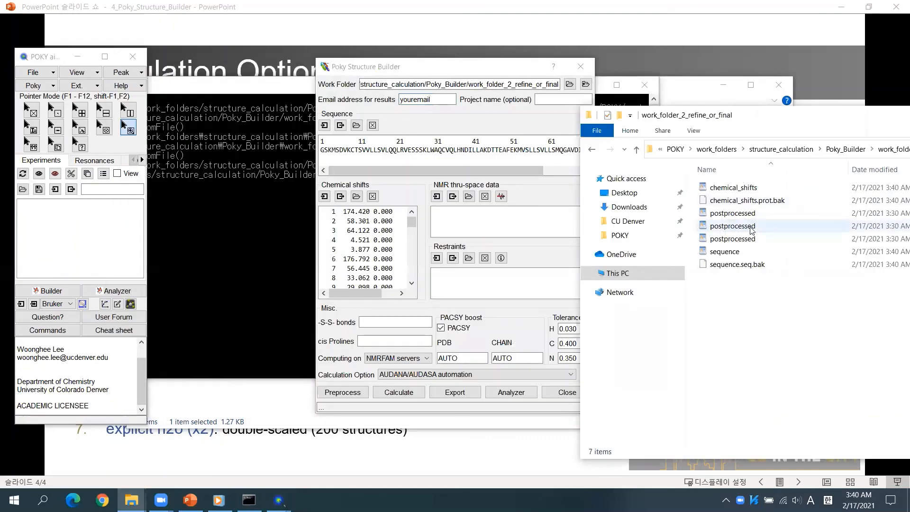
# Import the postprocessed ACO, LOL and UPL restraint files and choose Constraints-only X calculation
pyautogui.click(732, 213)
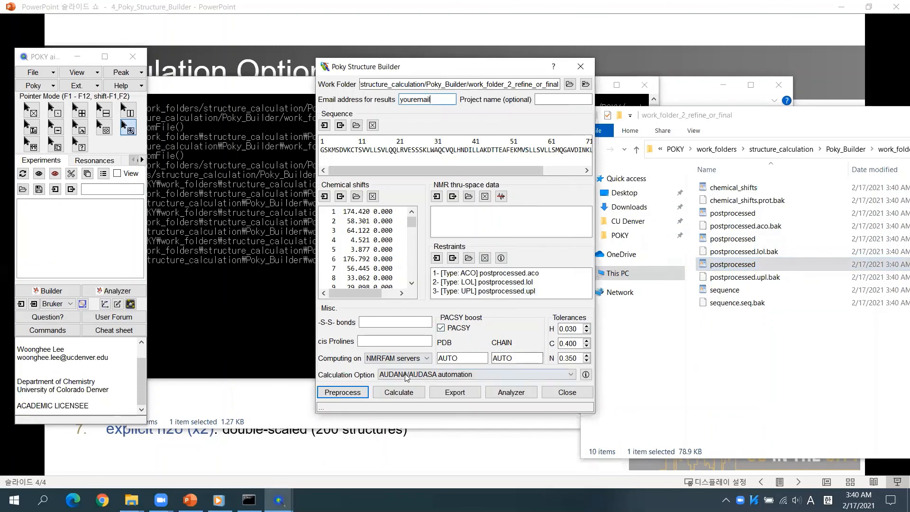
pyautogui.click(476, 374)
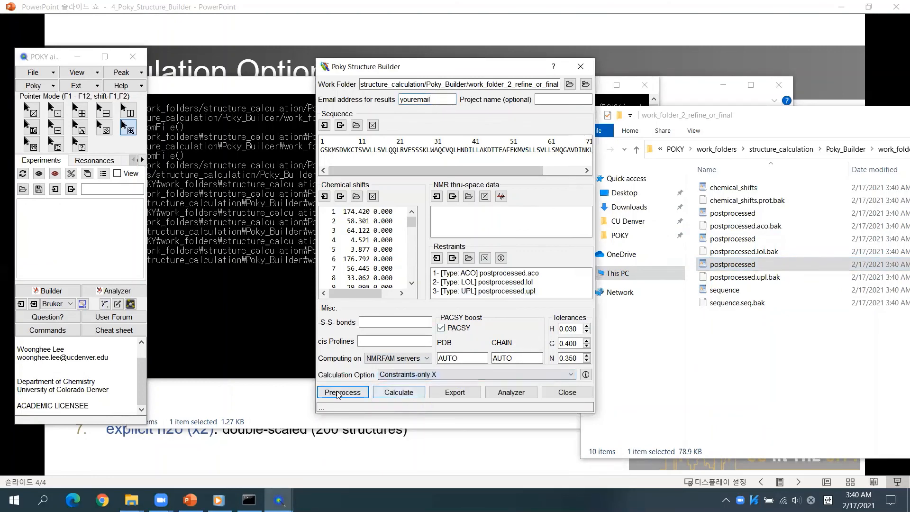
# Preprocess the inputs for Constraints-only X and acknowledge the 'Preprocess finished' message
pyautogui.click(342, 392)
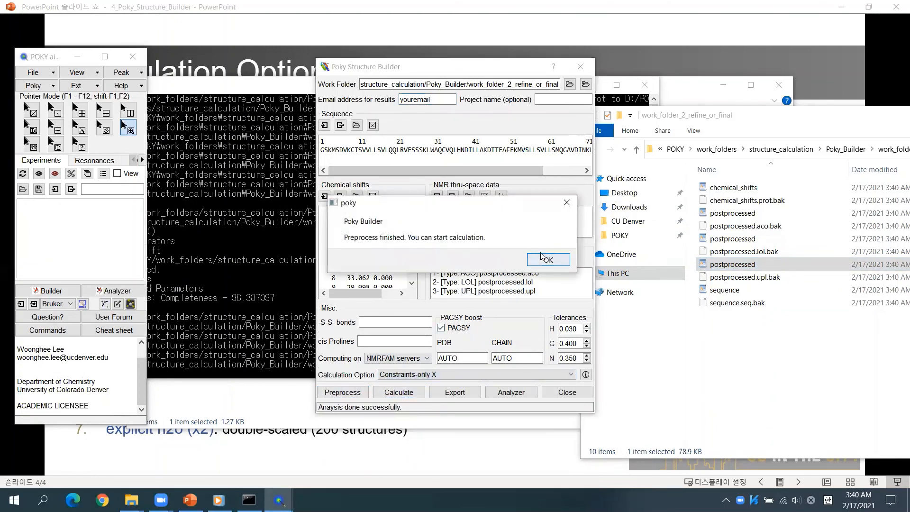
pyautogui.click(548, 259)
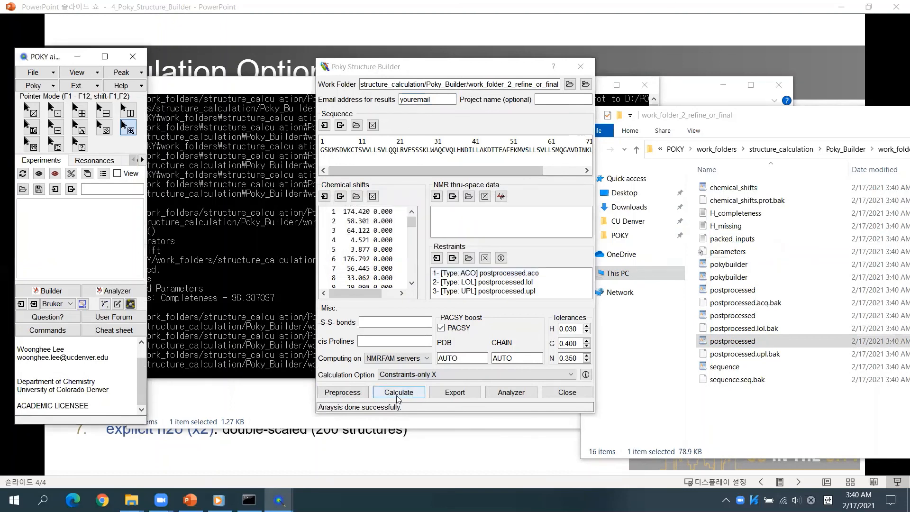